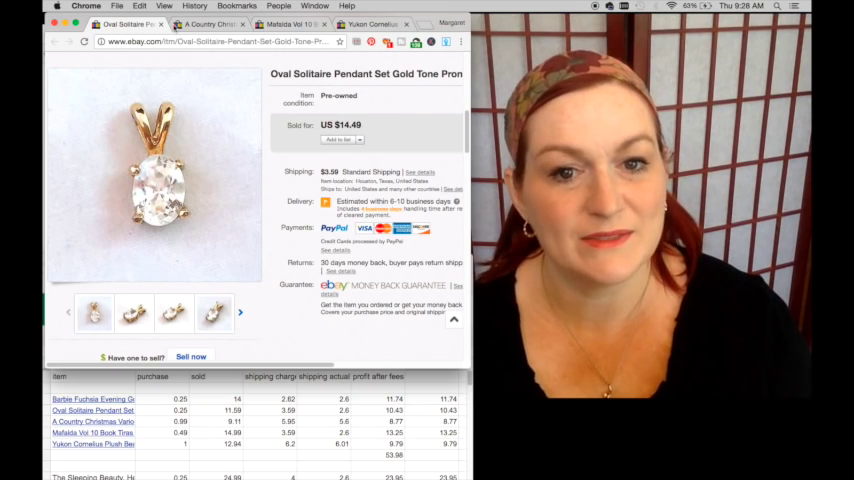
View the sold eBay listing for the A Country Christmas CD ($11.99) beside the spreadsheet
{"action": "left_click", "coordinate": [160, 24]}
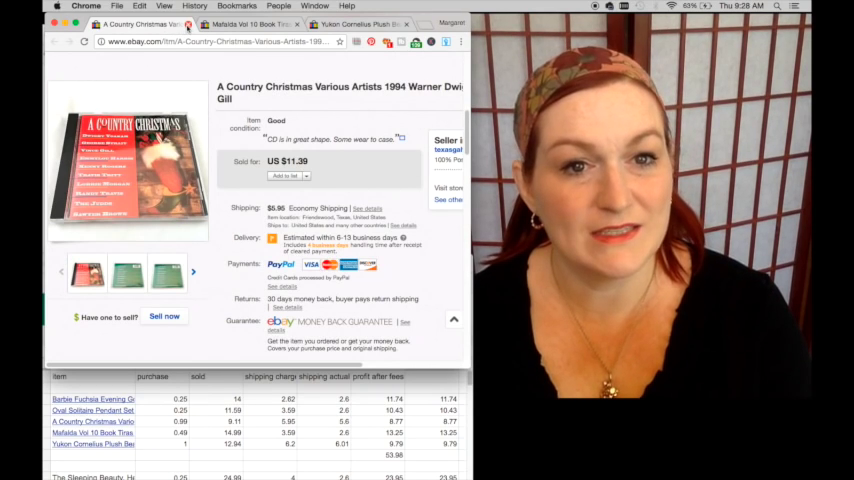
View the sold Etsy listing for the vintage wooden accordion coat rack with hooks
{"action": "left_click", "coordinate": [240, 24]}
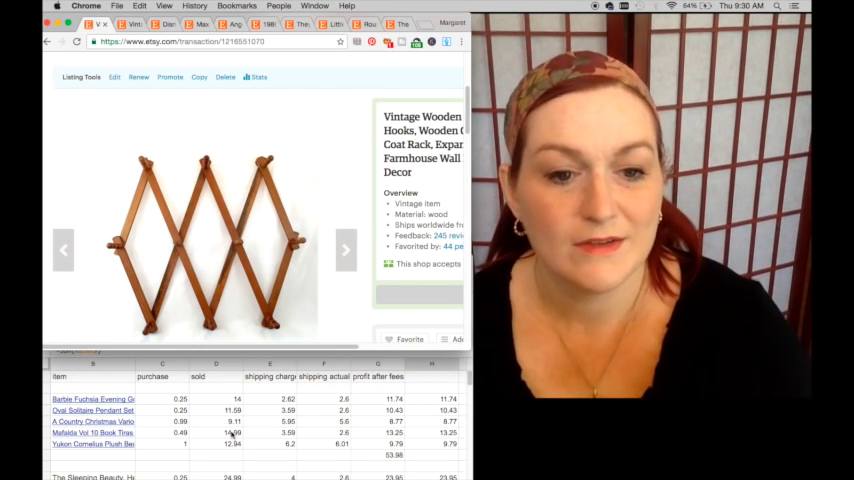
{"action": "scroll", "scroll_direction": "down", "scroll_amount": 3}
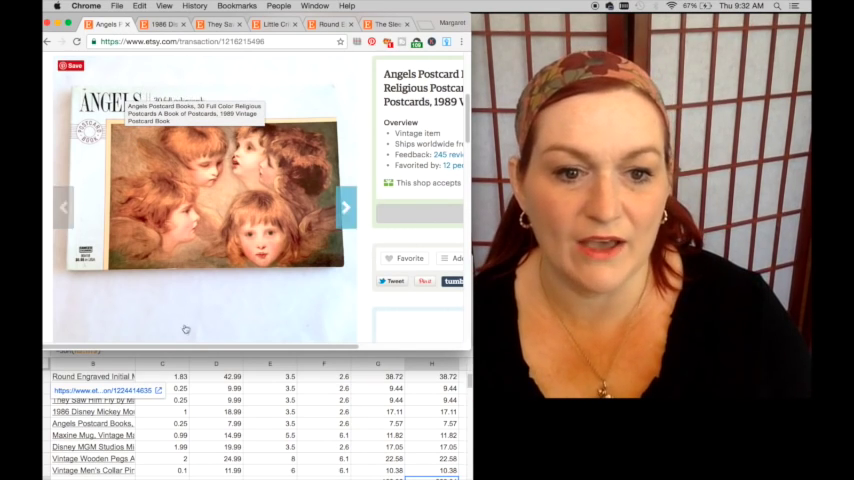
View the sold Etsy Angels religious postcards transaction, then the Sleeping Beauty picture book listing
{"action": "left_click", "coordinate": [344, 208]}
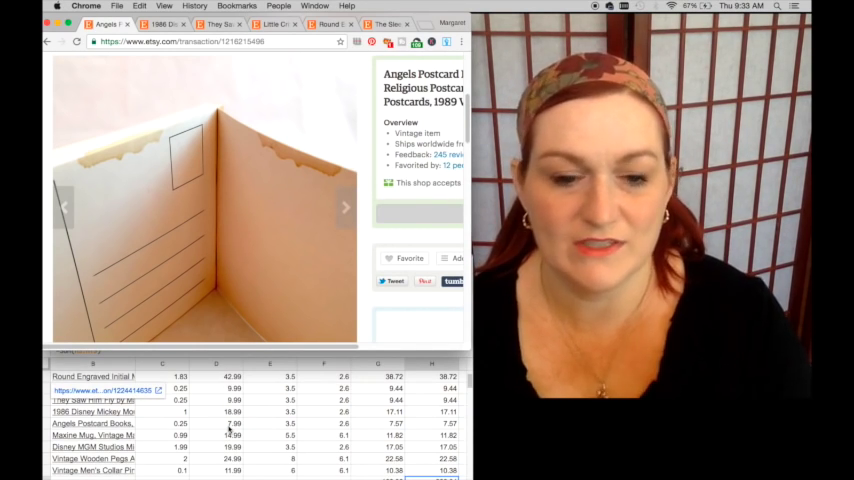
{"action": "left_click", "coordinate": [344, 208]}
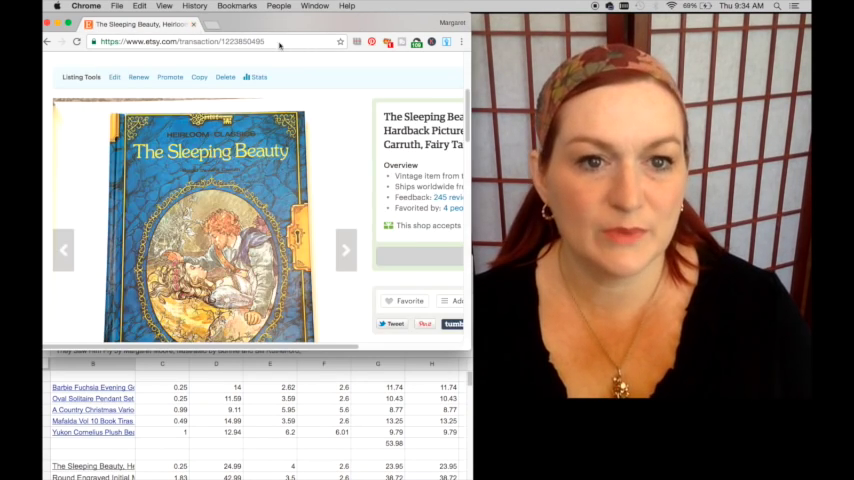
{"action": "scroll", "scroll_direction": "down", "scroll_amount": 3}
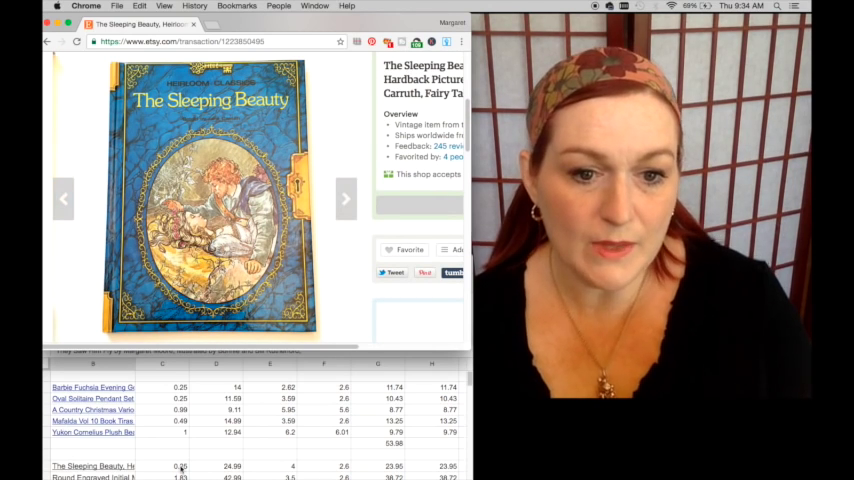
{"action": "scroll", "scroll_direction": "down", "scroll_amount": 3}
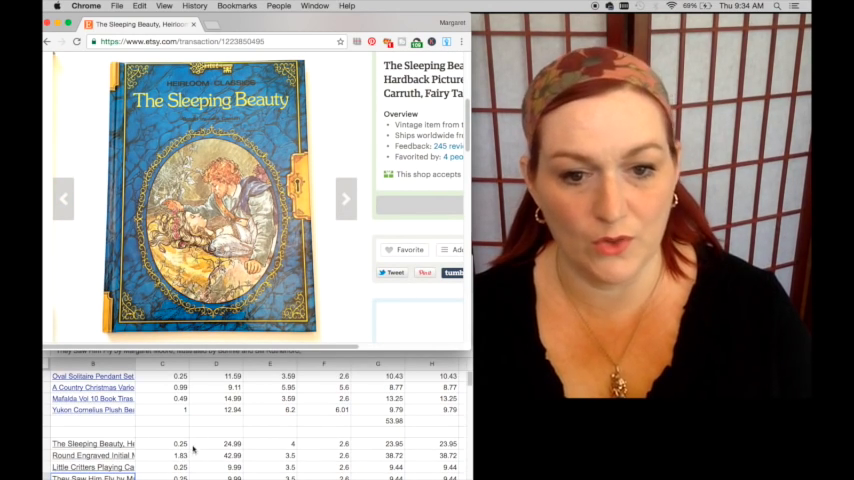